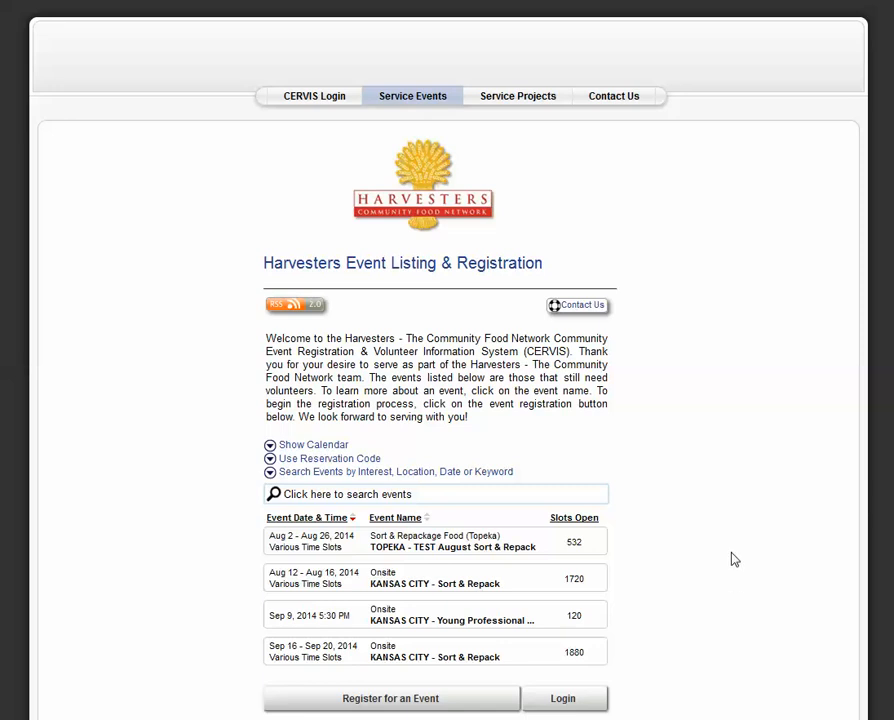
pyautogui.moveTo(735, 553)
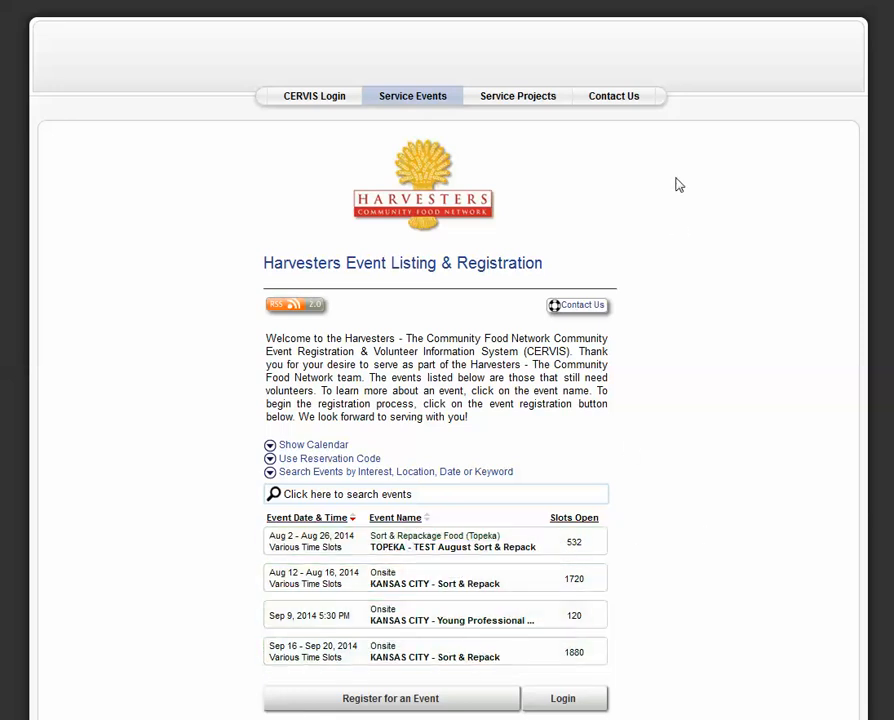
pyautogui.moveTo(549, 210)
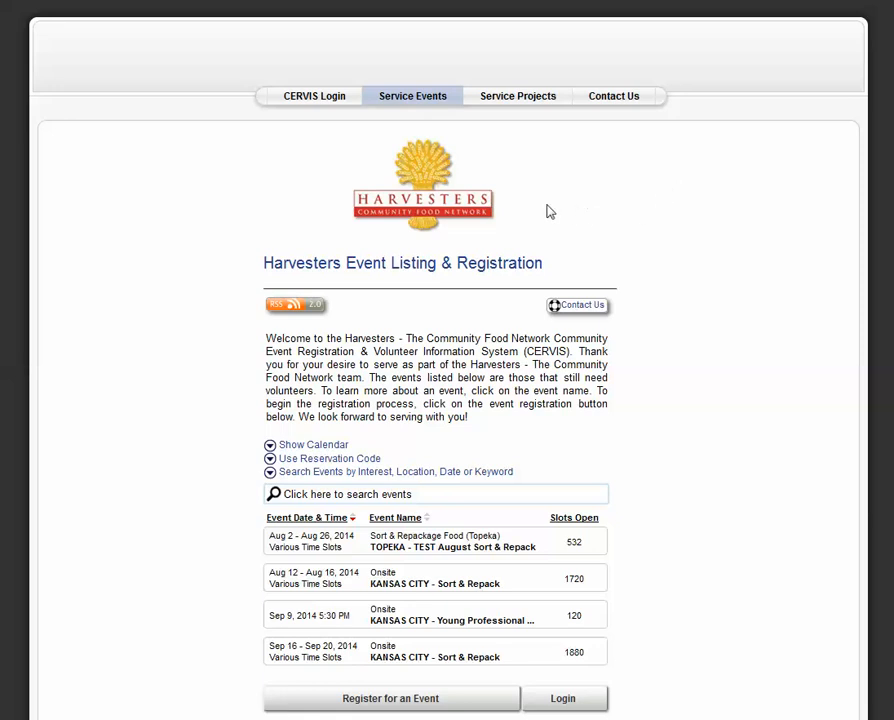
pyautogui.moveTo(543, 213)
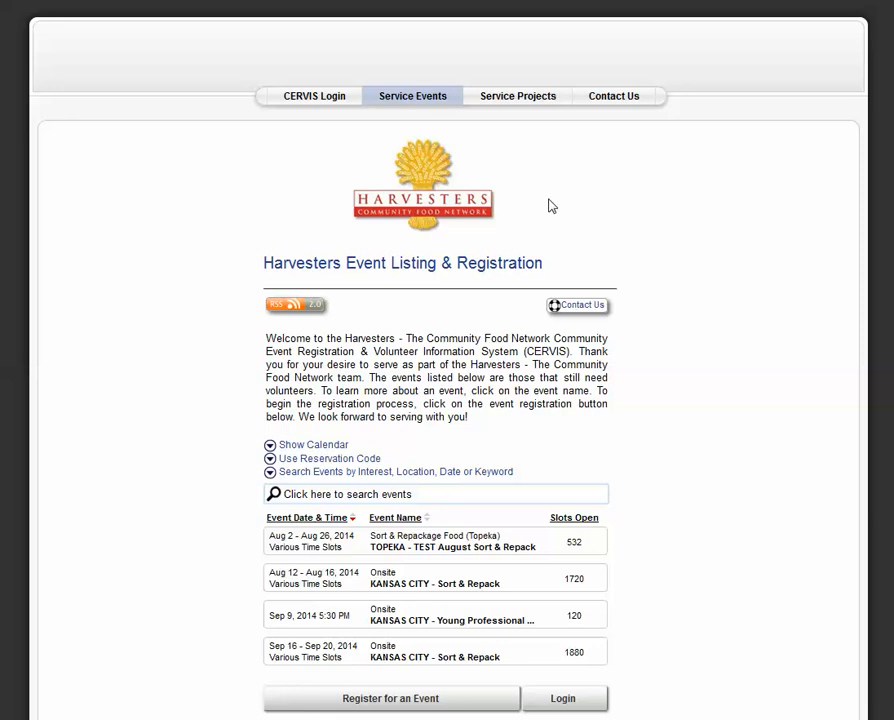
pyautogui.moveTo(543, 193)
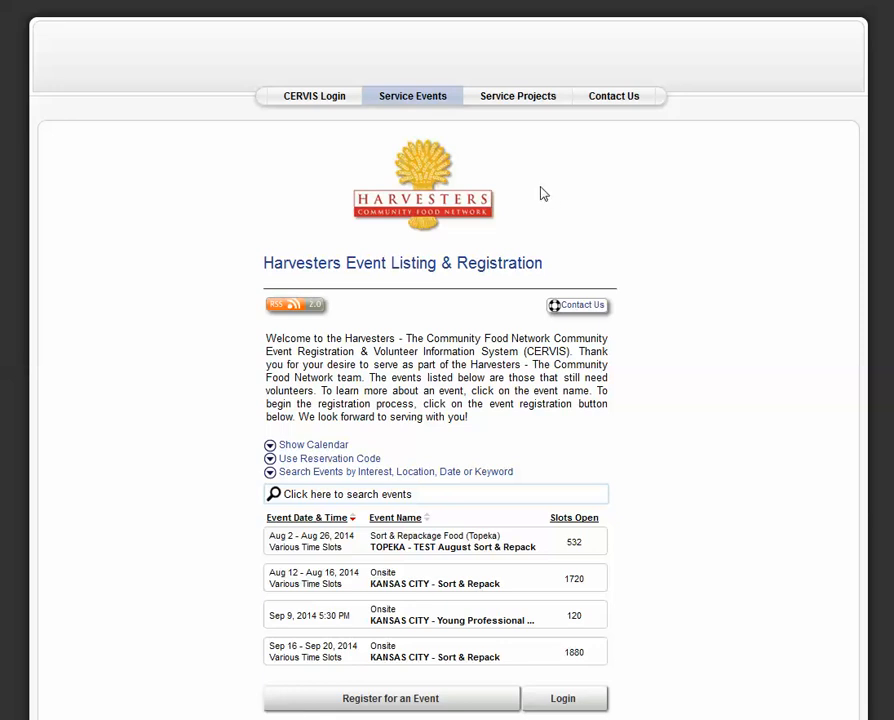
pyautogui.moveTo(508, 171)
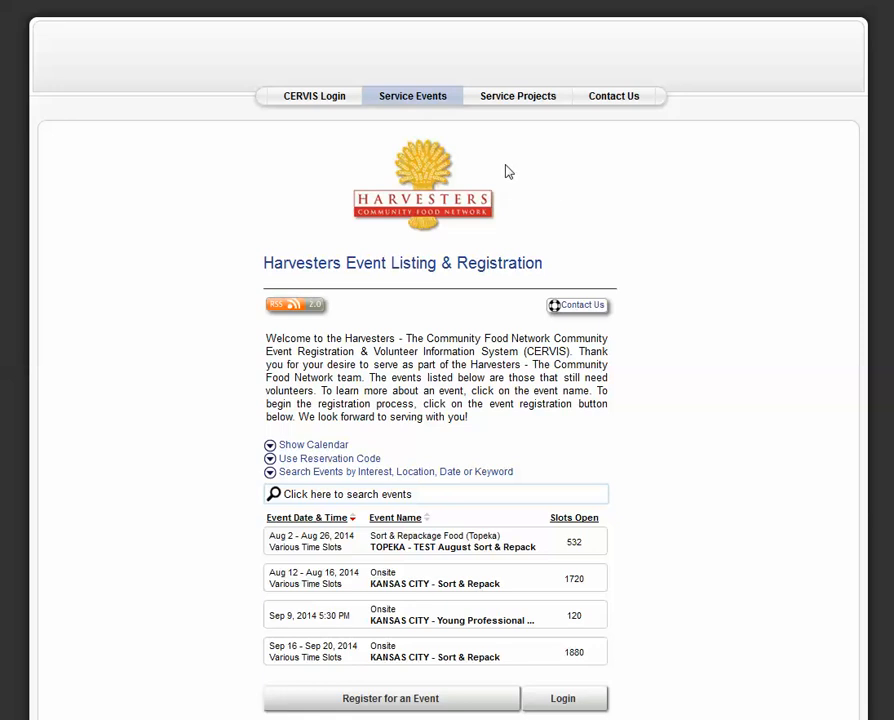
pyautogui.moveTo(444, 116)
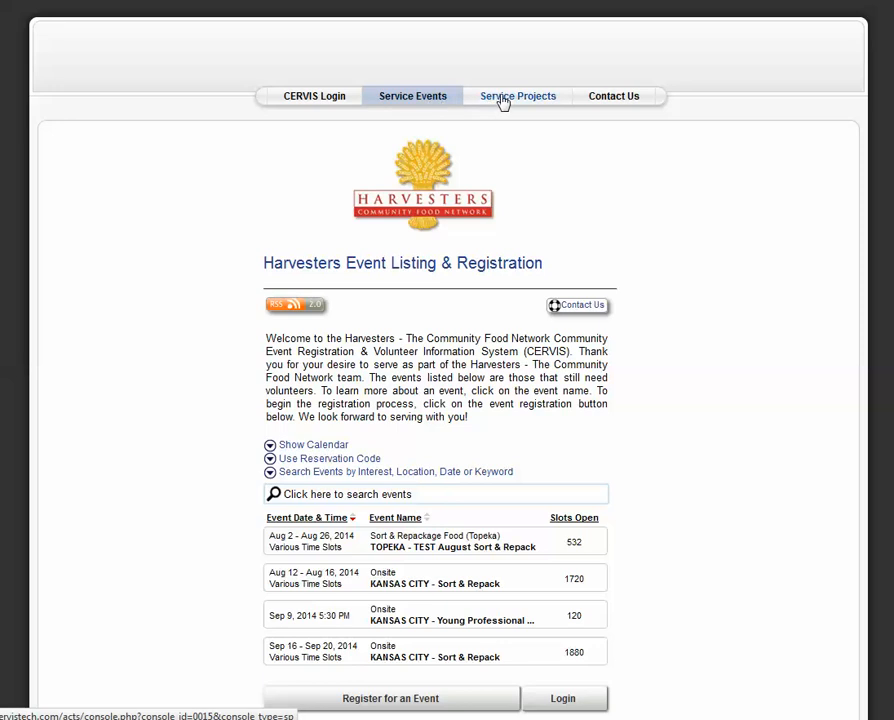
# Browse the service projects list, then return to the service events listing
pyautogui.click(517, 96)
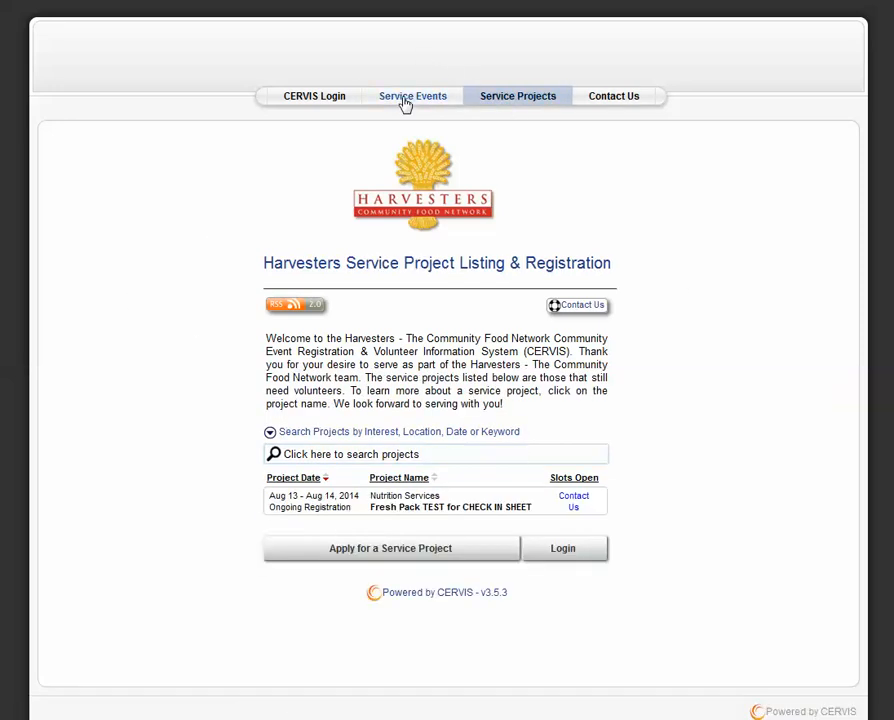
pyautogui.click(412, 95)
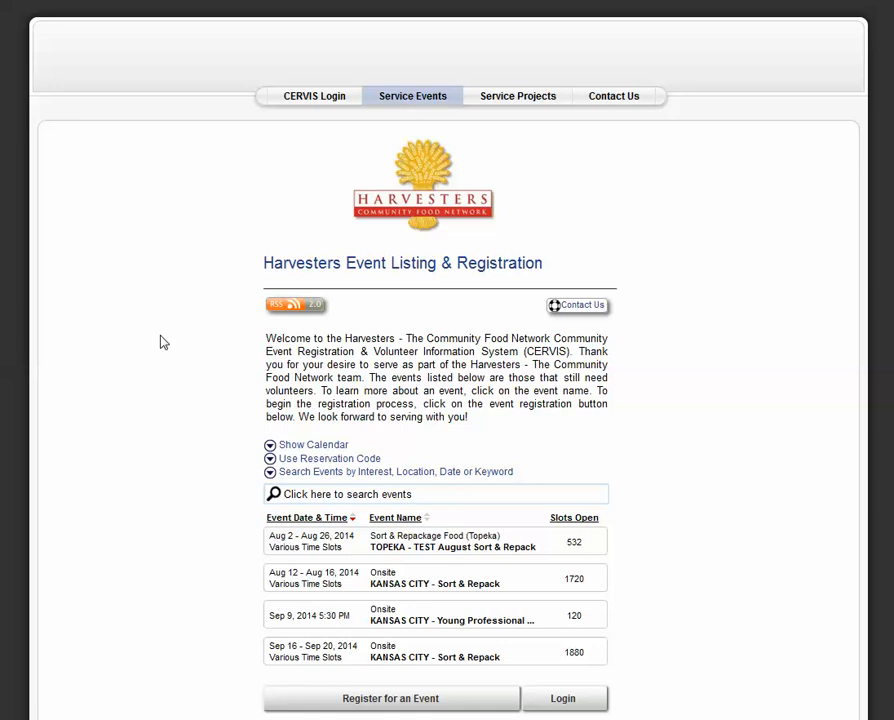
pyautogui.scroll(-3)
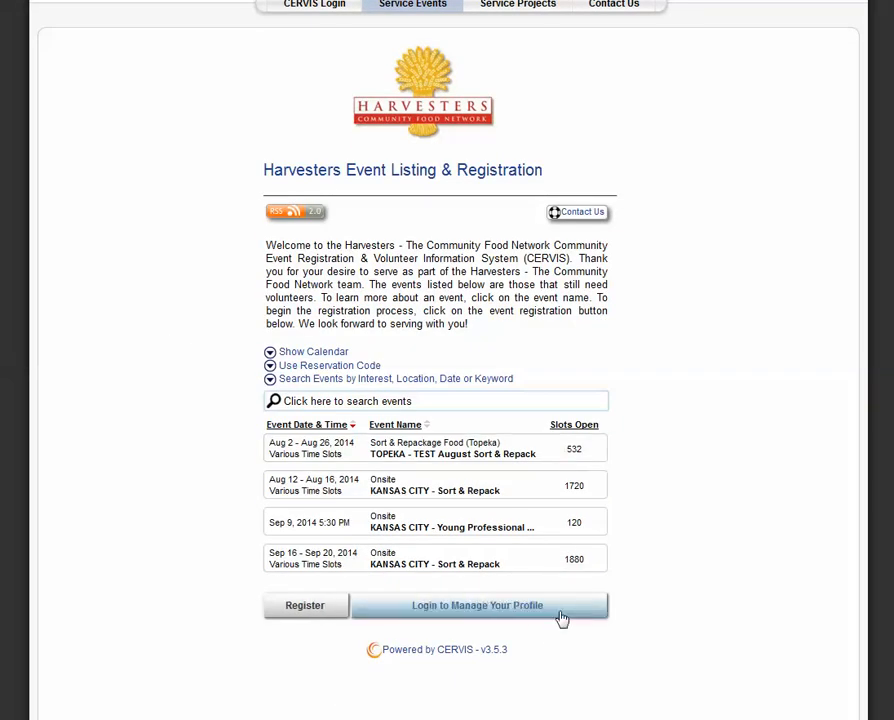
# Enter the yahoo email address and first name Harvey, then check for an existing account
pyautogui.click(477, 605)
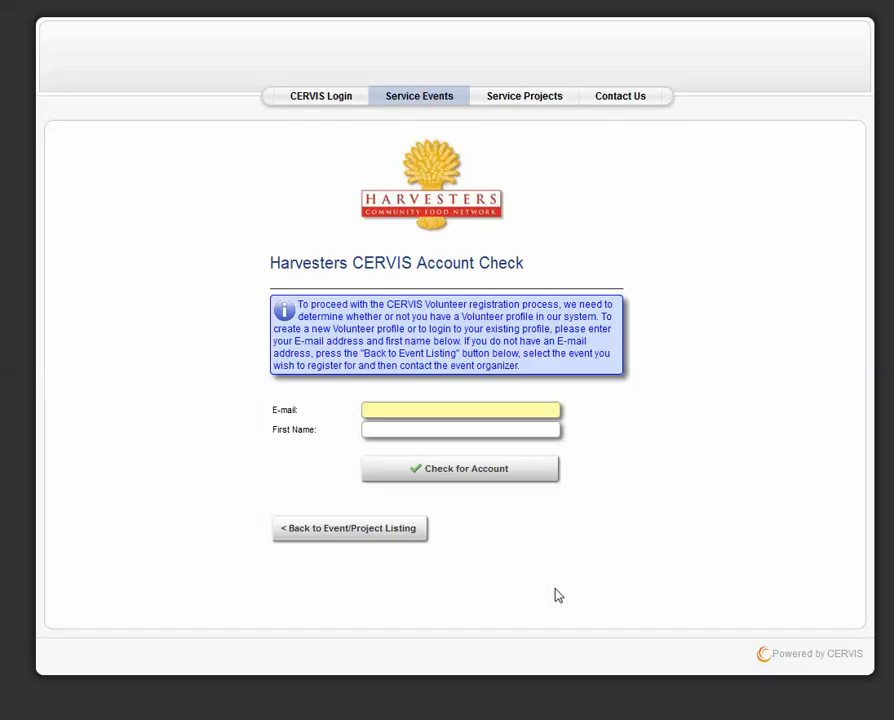
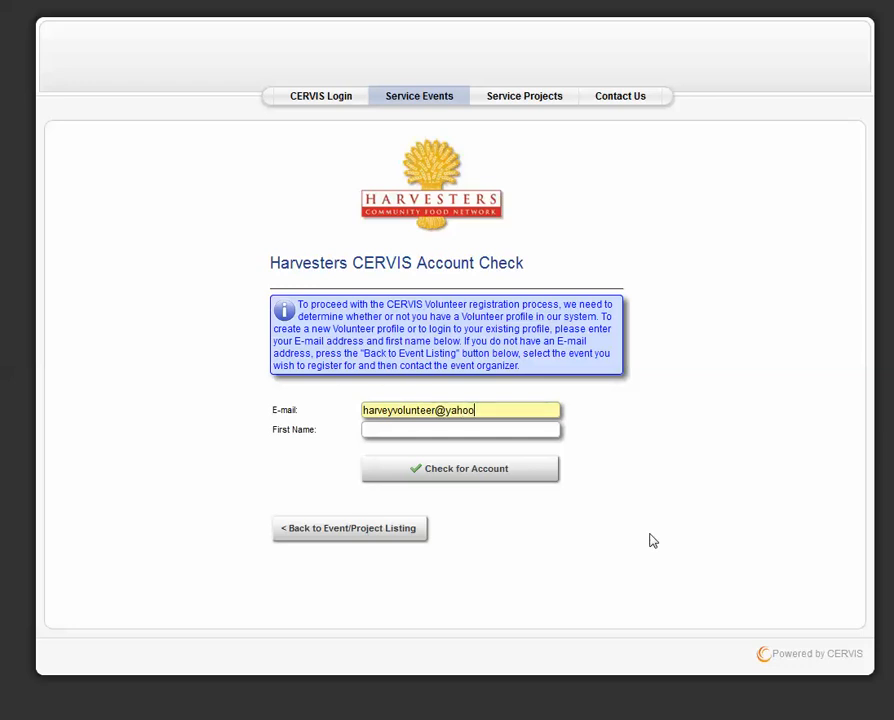
pyautogui.write('Harvey')
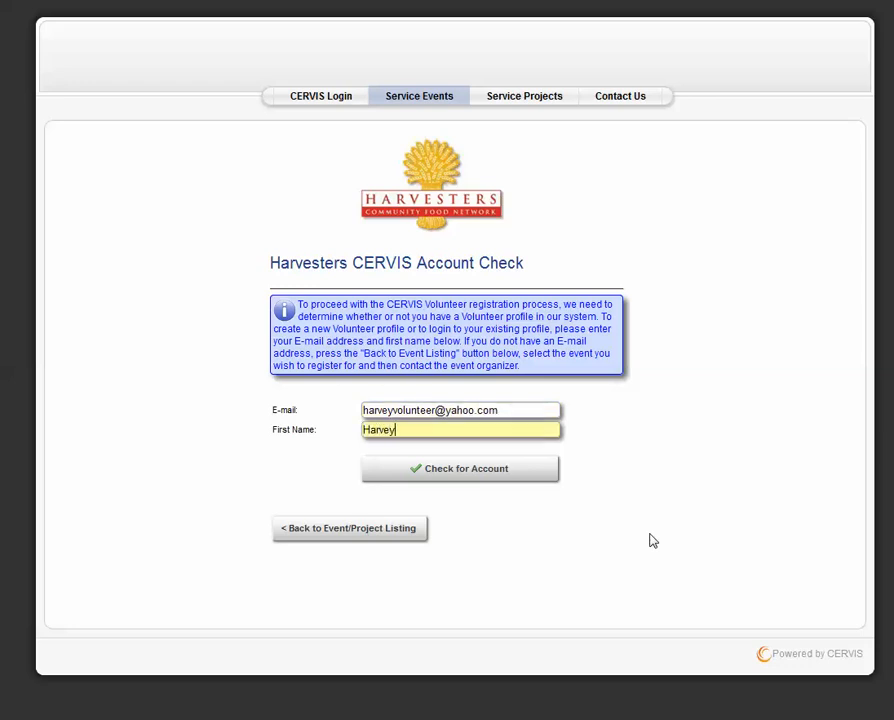
pyautogui.click(459, 468)
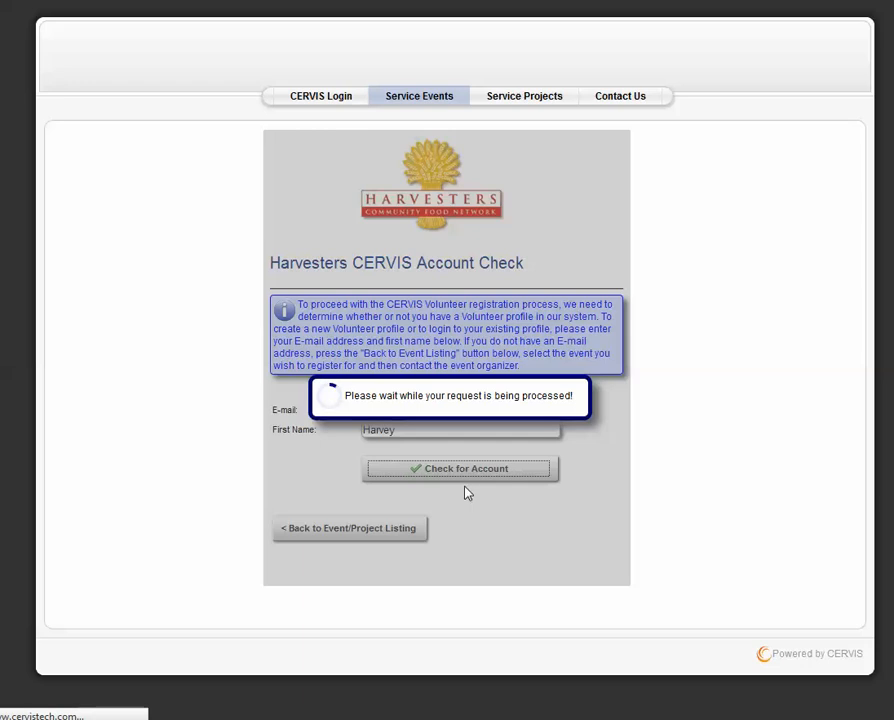
# Enter the volunteer's last name, primary phone and confirmed email address
pyautogui.click(460, 468)
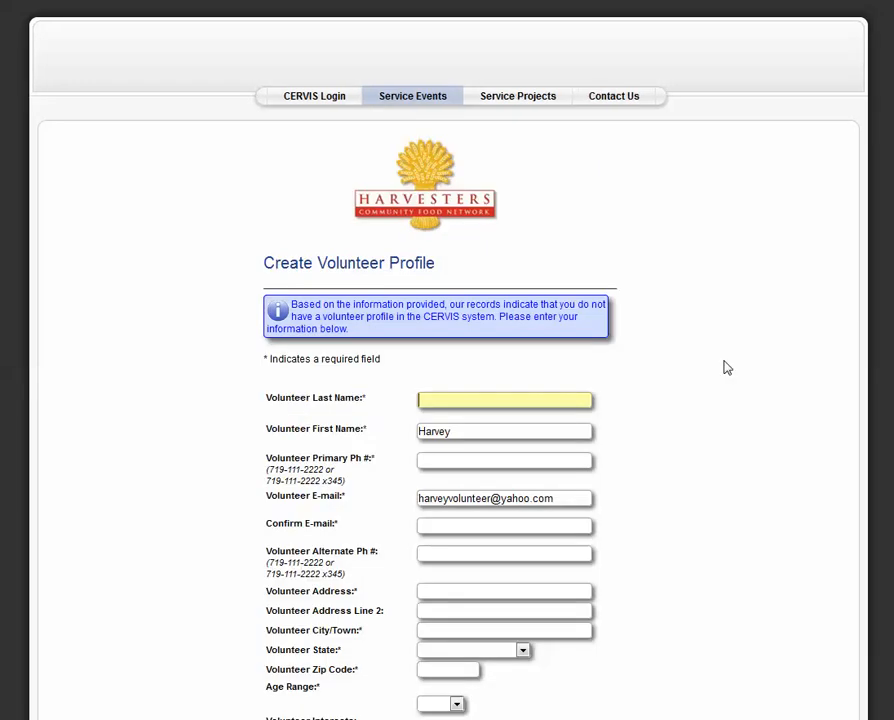
pyautogui.write('Volunt')
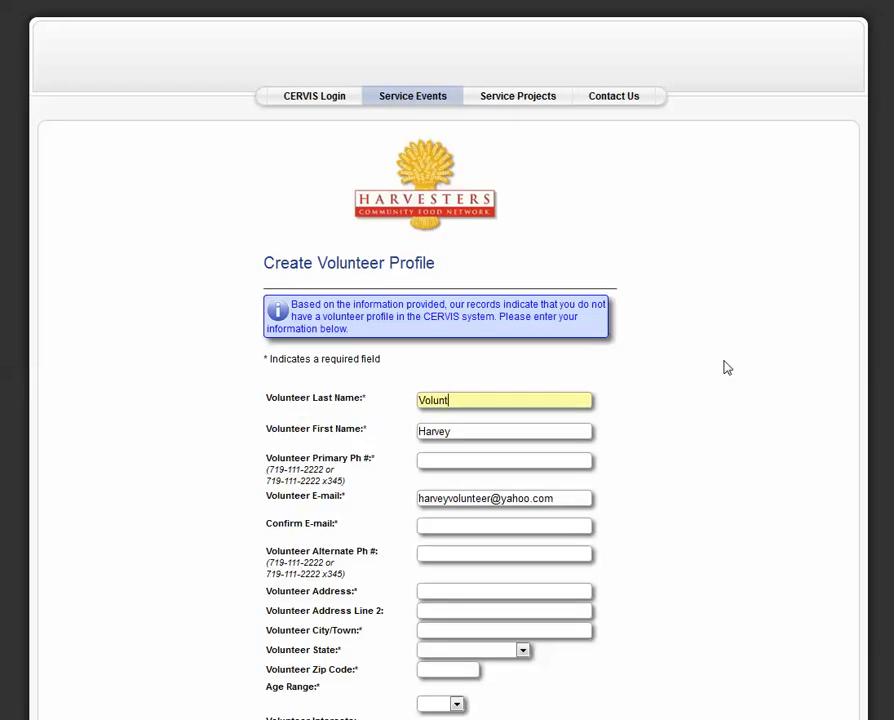
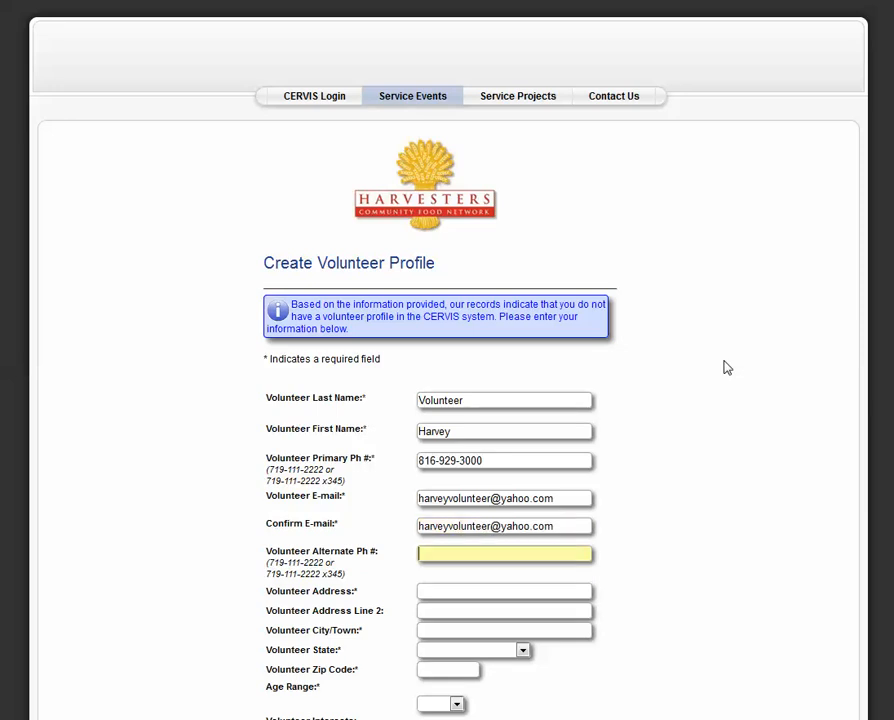
# Fill in street address and city, choose Missouri, and enter zip 64129
pyautogui.press('tab')
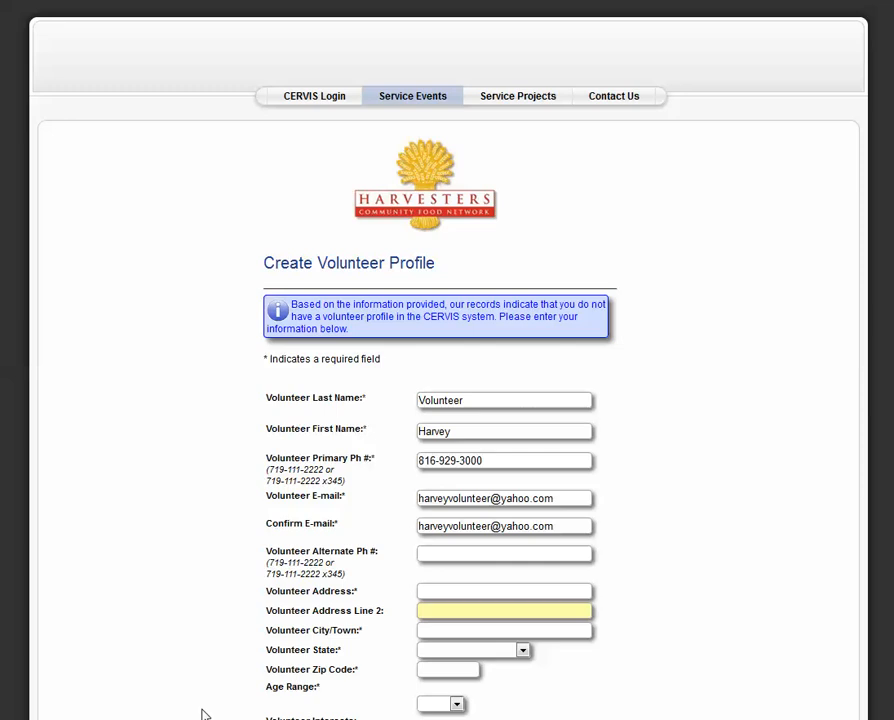
pyautogui.write('100 Street Road')
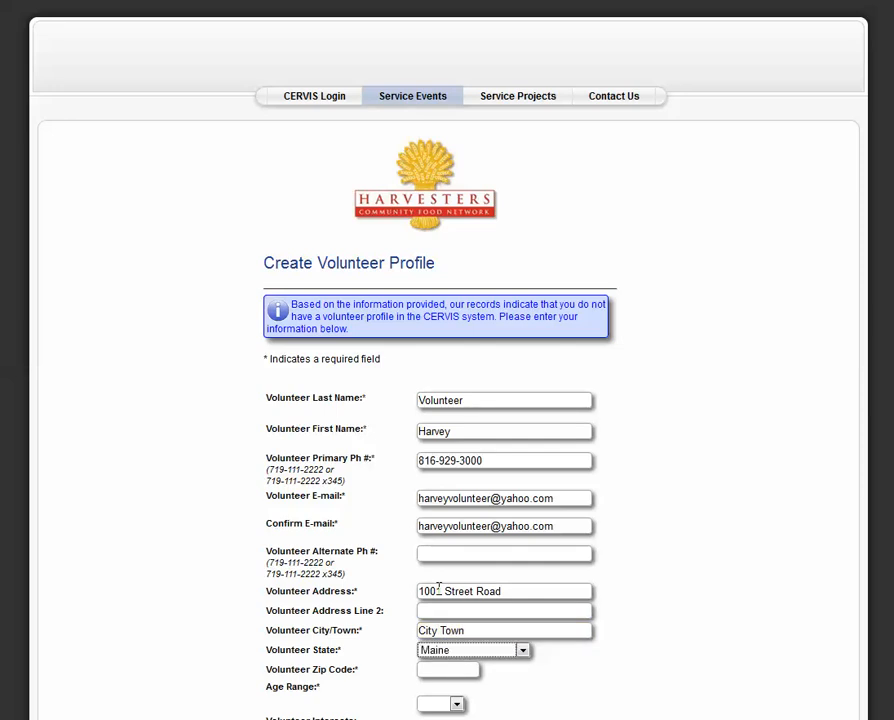
pyautogui.click(470, 650)
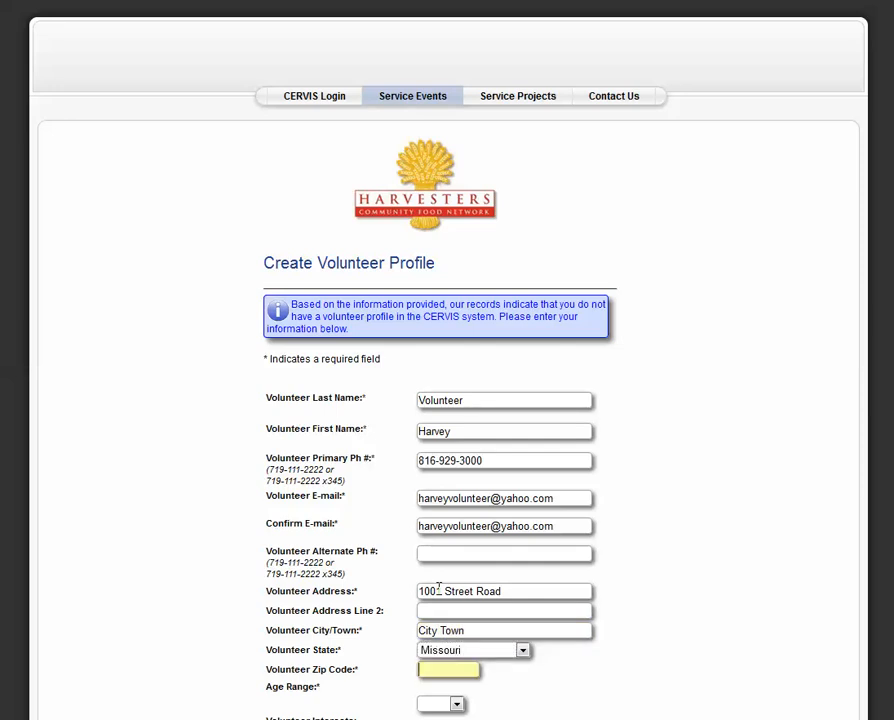
pyautogui.write('64129')
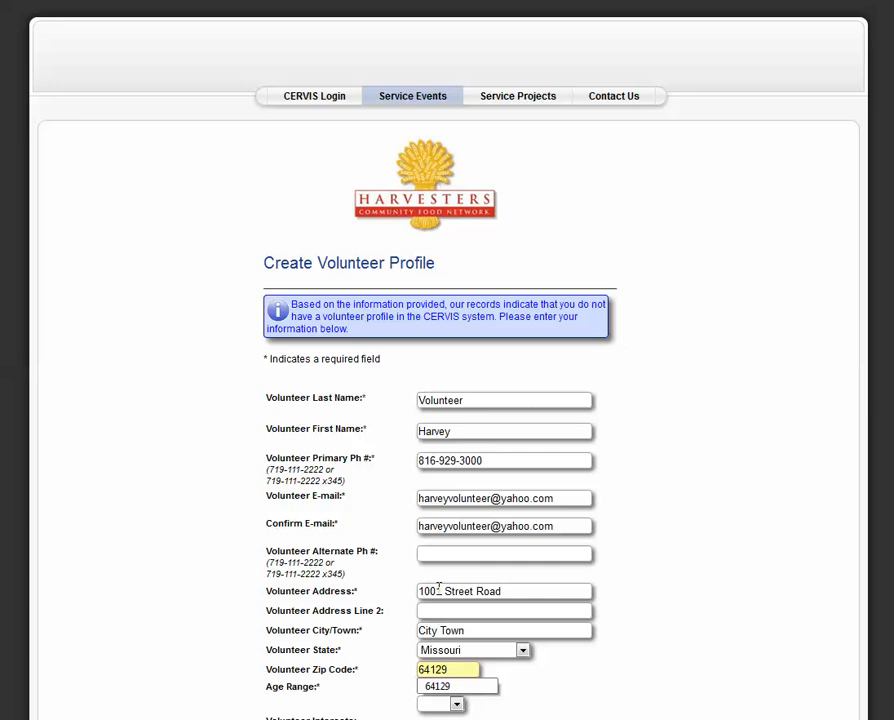
# Tick Food Rescue, Nutrition Education, Working with Youth, weekday mornings and Weekends, then submit
pyautogui.scroll(-3)
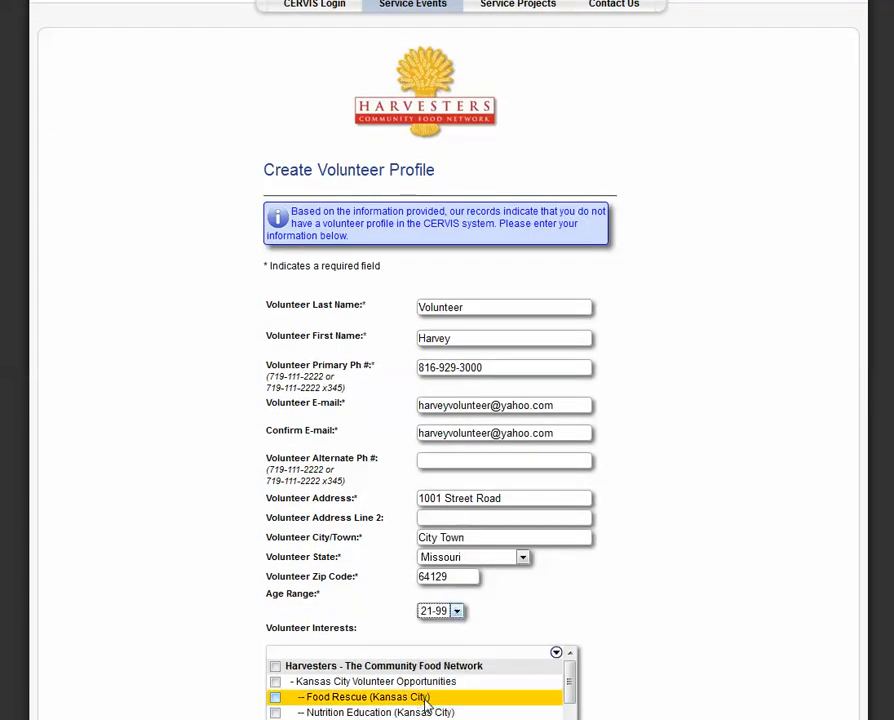
pyautogui.scroll(-3)
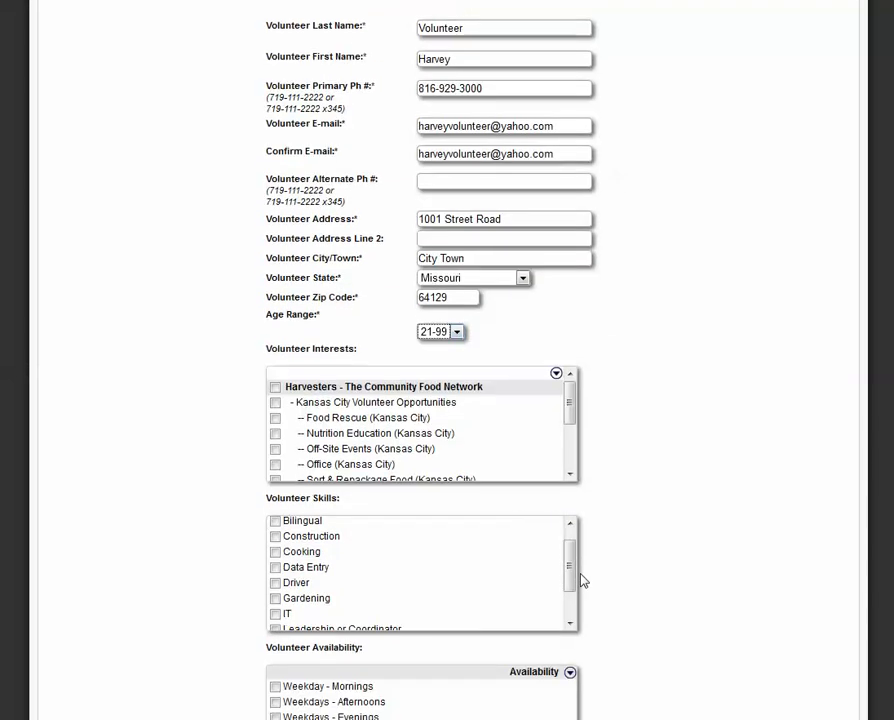
pyautogui.scroll(-3)
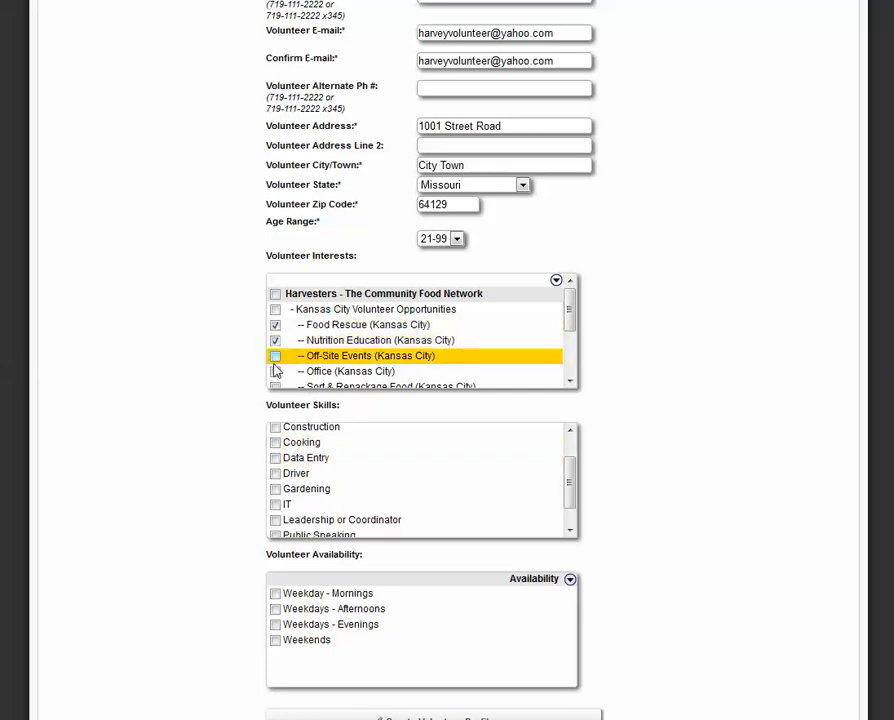
pyautogui.click(276, 442)
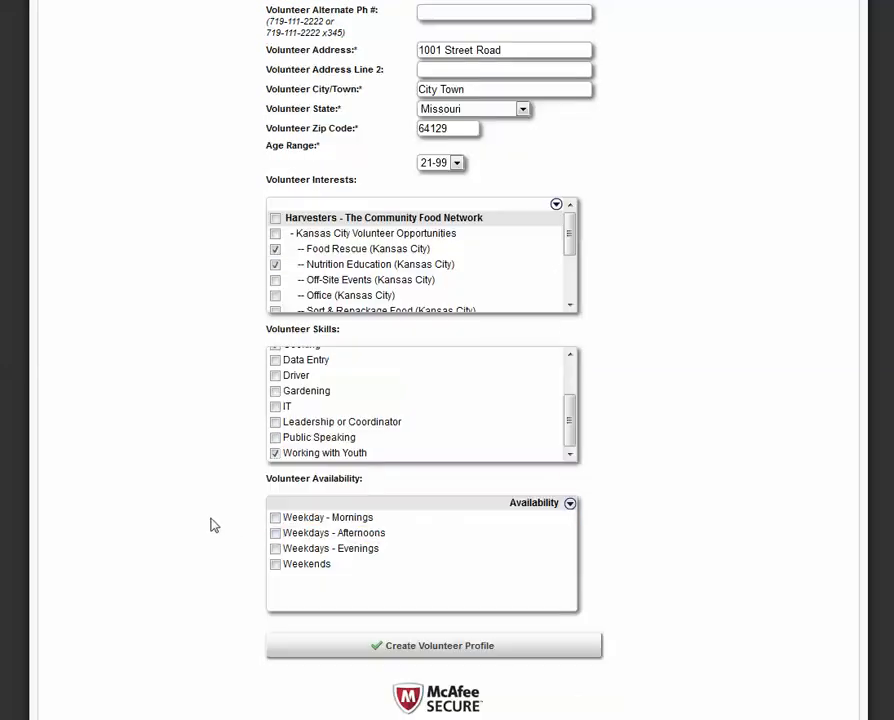
pyautogui.scroll(-3)
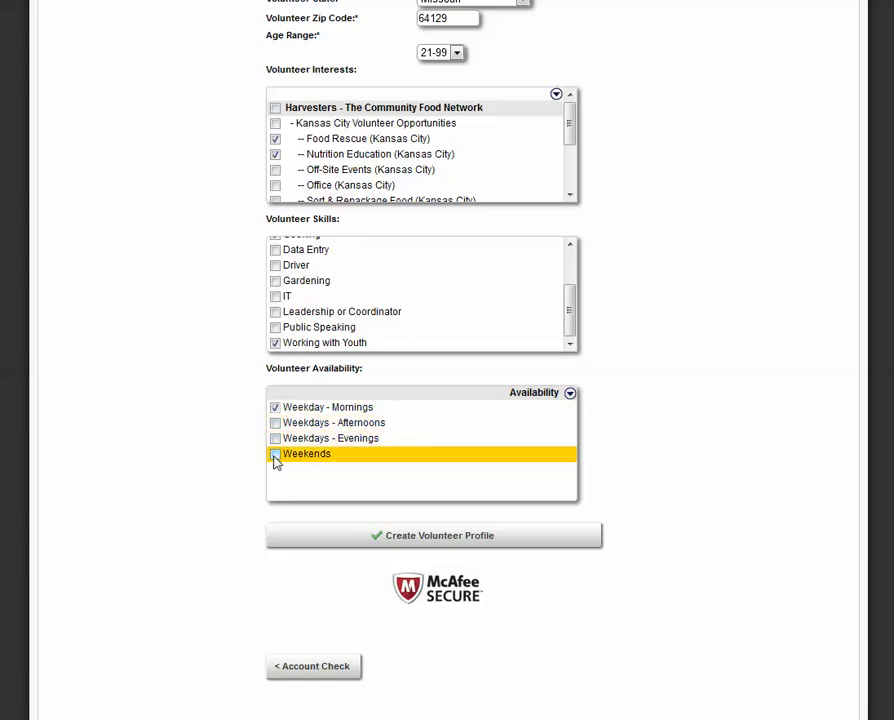
pyautogui.click(276, 455)
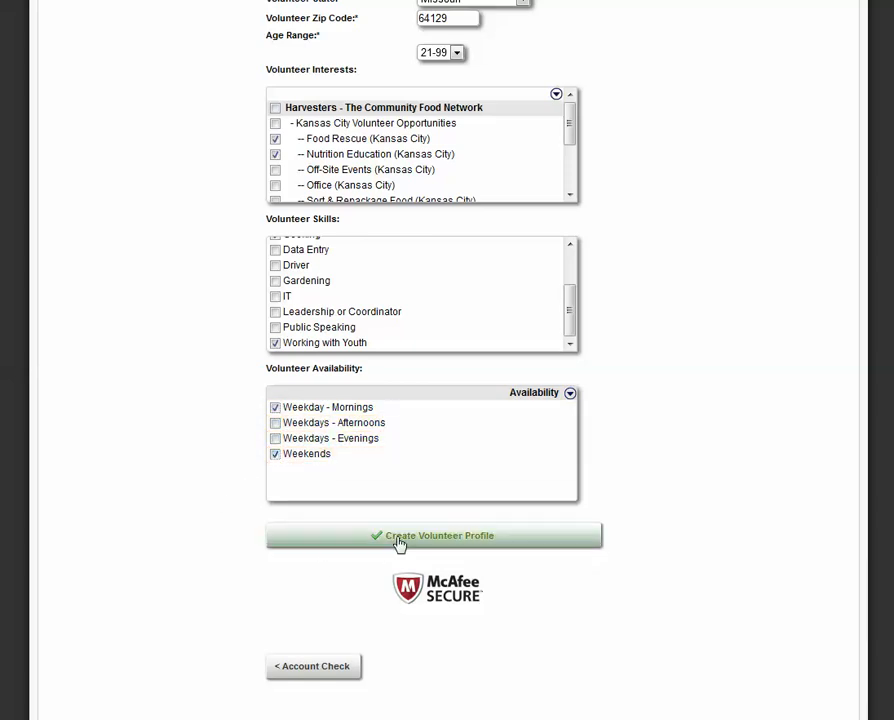
pyautogui.click(434, 535)
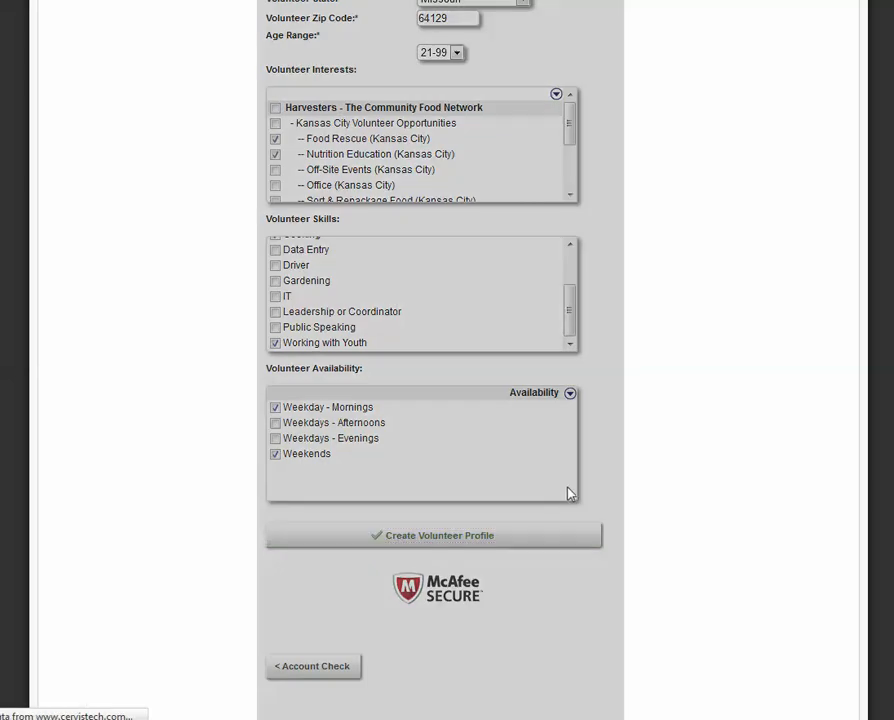
# From event registration, select the Aug 12–16 Kansas City Sort & Repack event and register
pyautogui.click(434, 535)
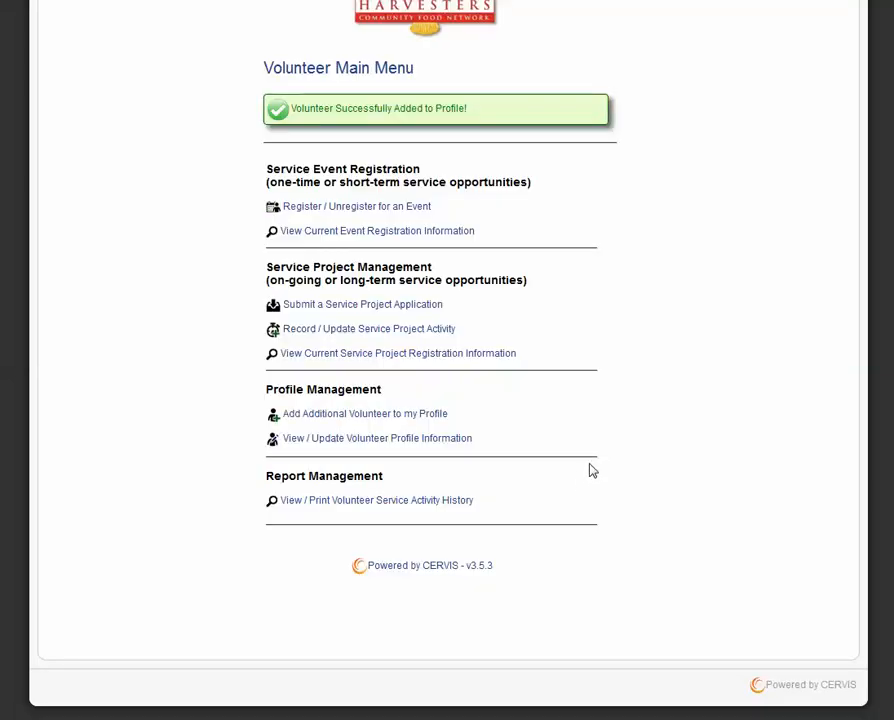
pyautogui.moveTo(536, 140)
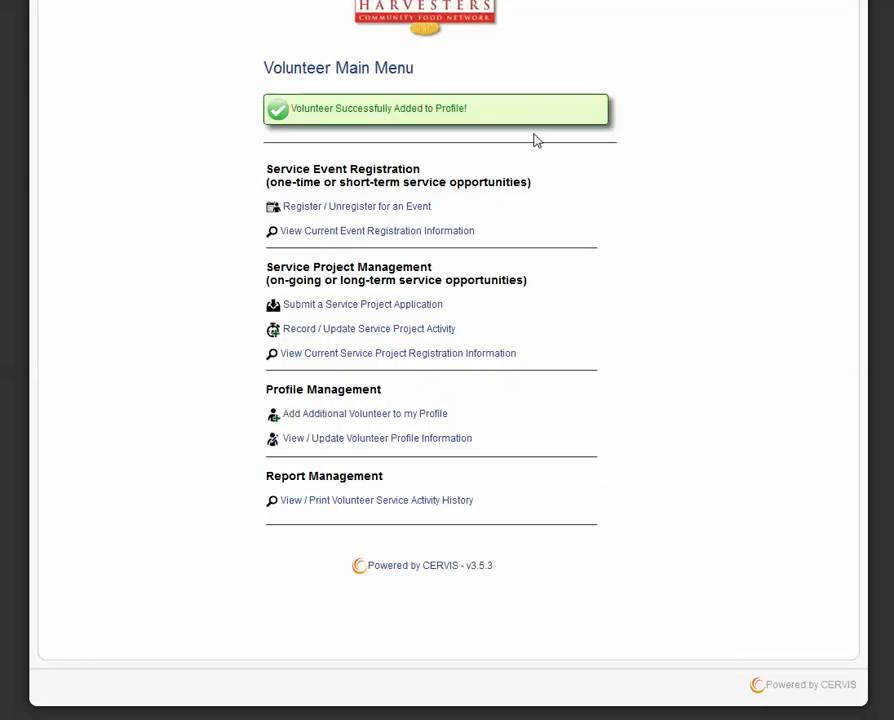
pyautogui.moveTo(250, 185)
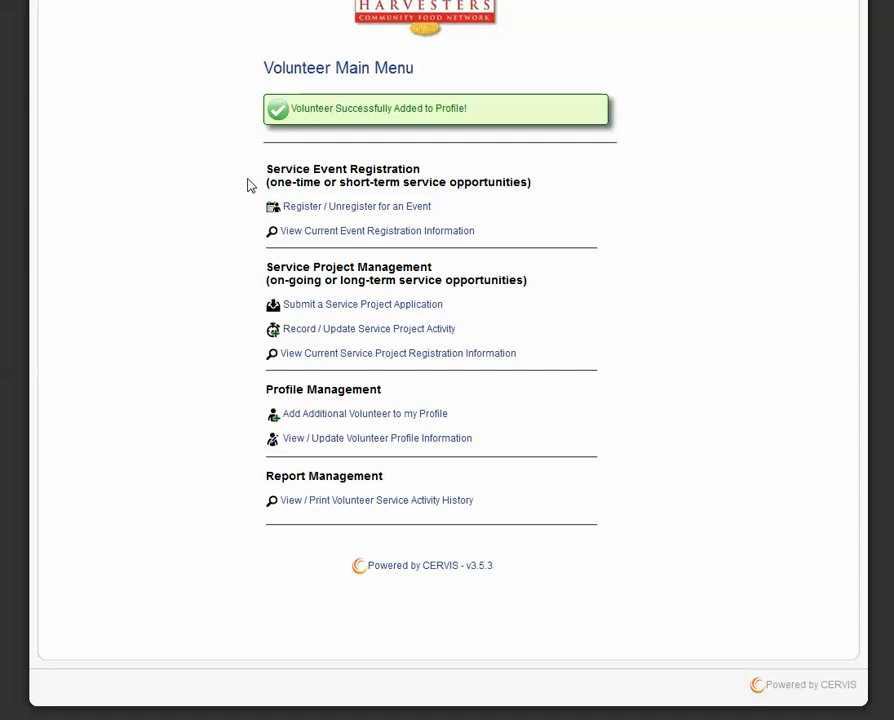
pyautogui.click(349, 206)
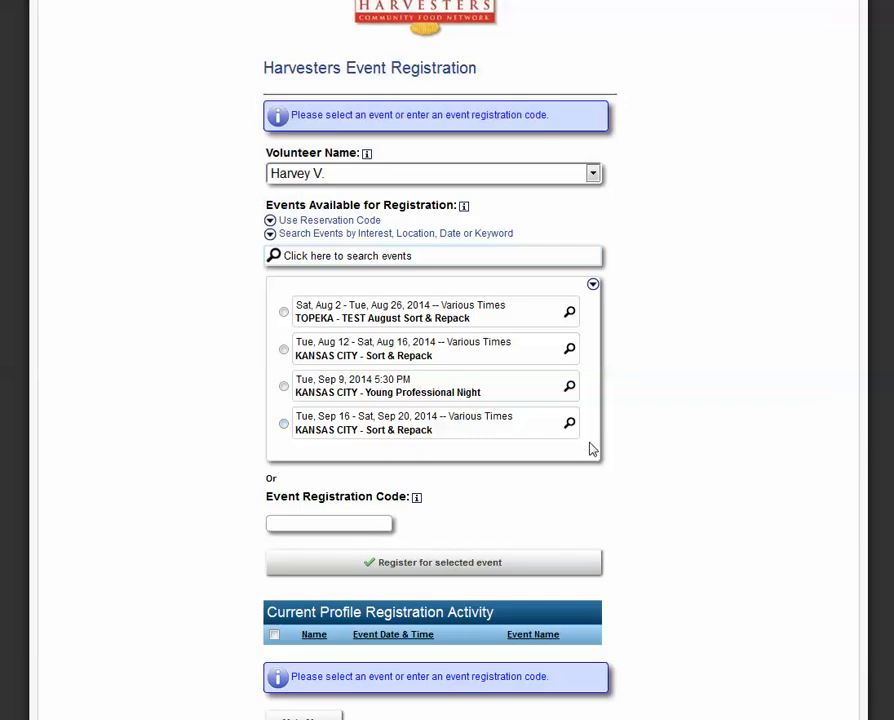
pyautogui.scroll(-3)
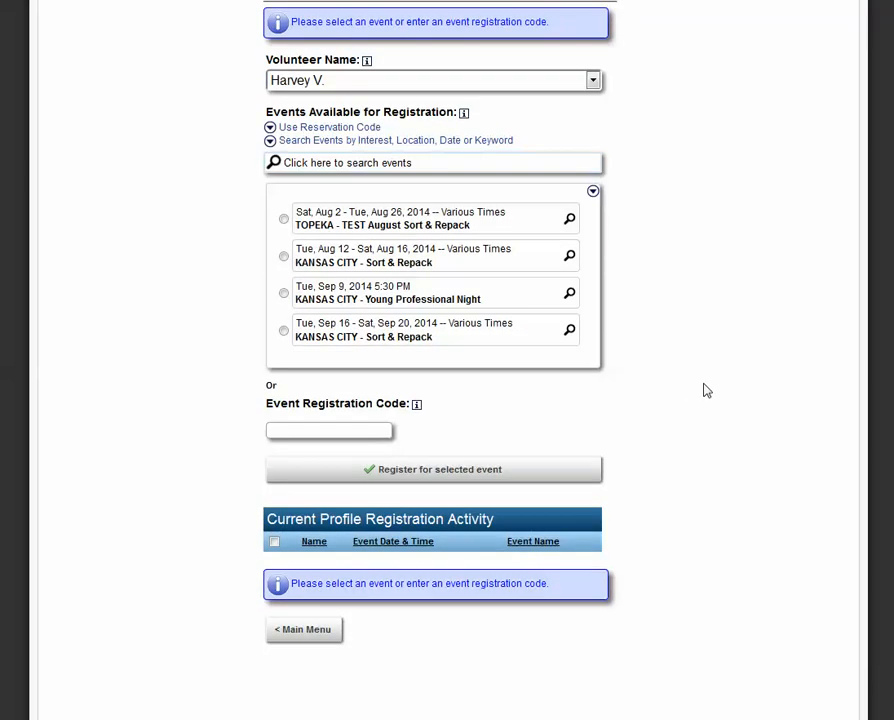
pyautogui.click(284, 256)
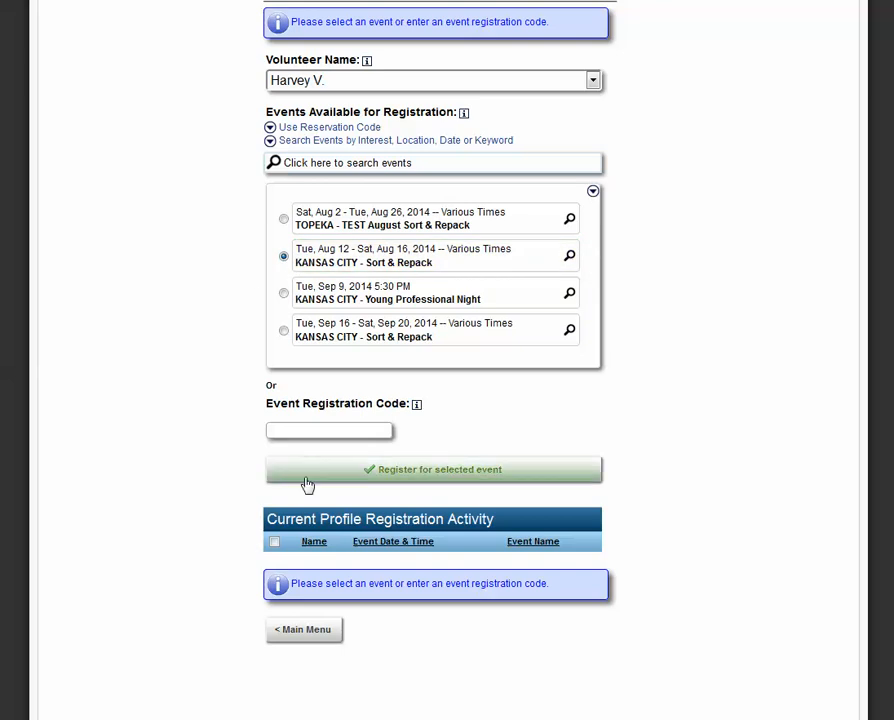
pyautogui.click(432, 469)
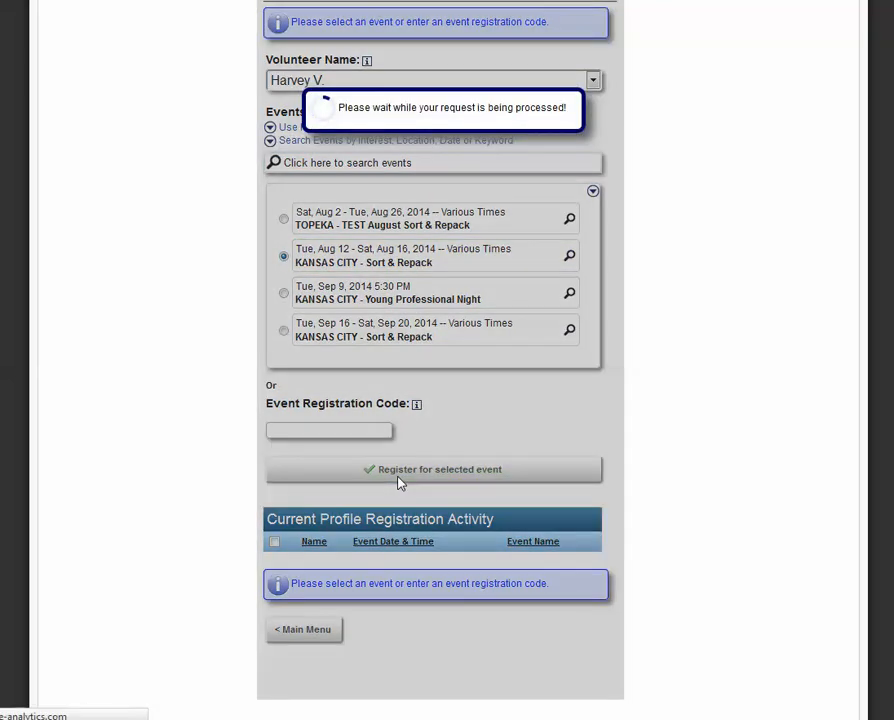
# Choose the Tue, Aug 12, 1:00–3:00 PM shift and complete the registration
pyautogui.click(432, 469)
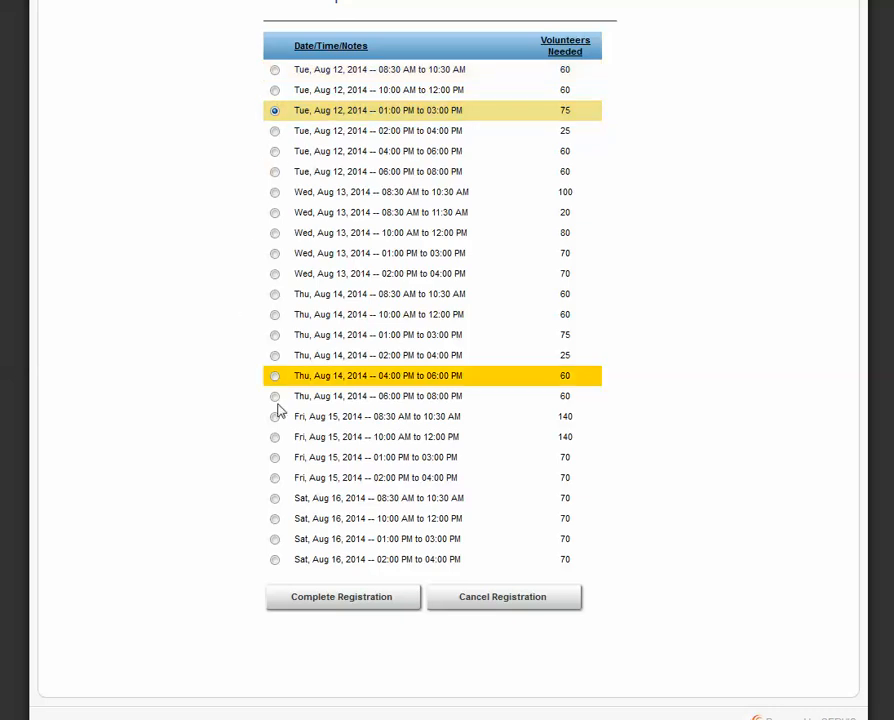
pyautogui.click(341, 596)
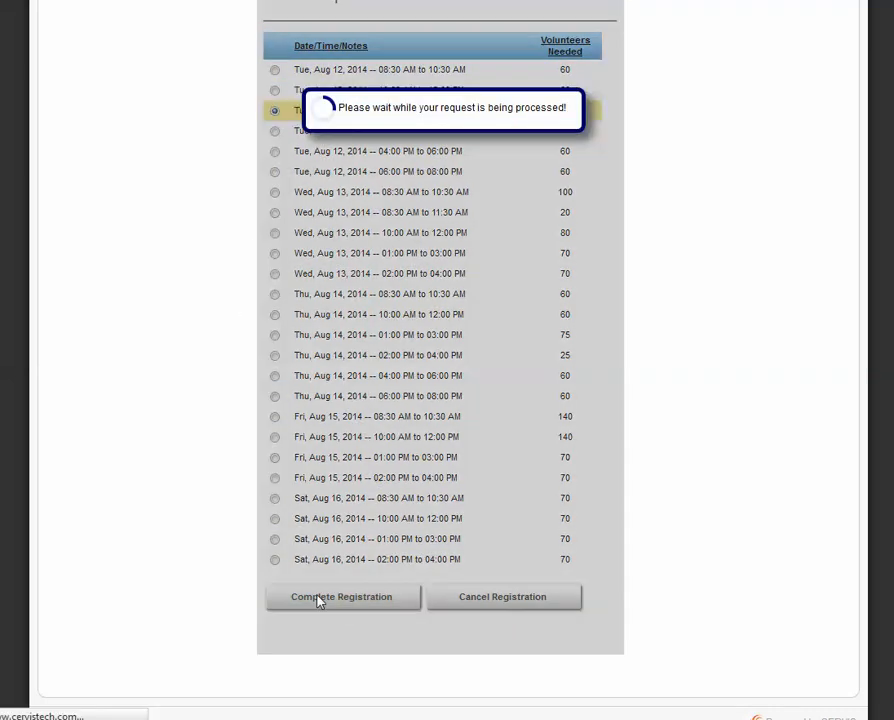
pyautogui.click(342, 596)
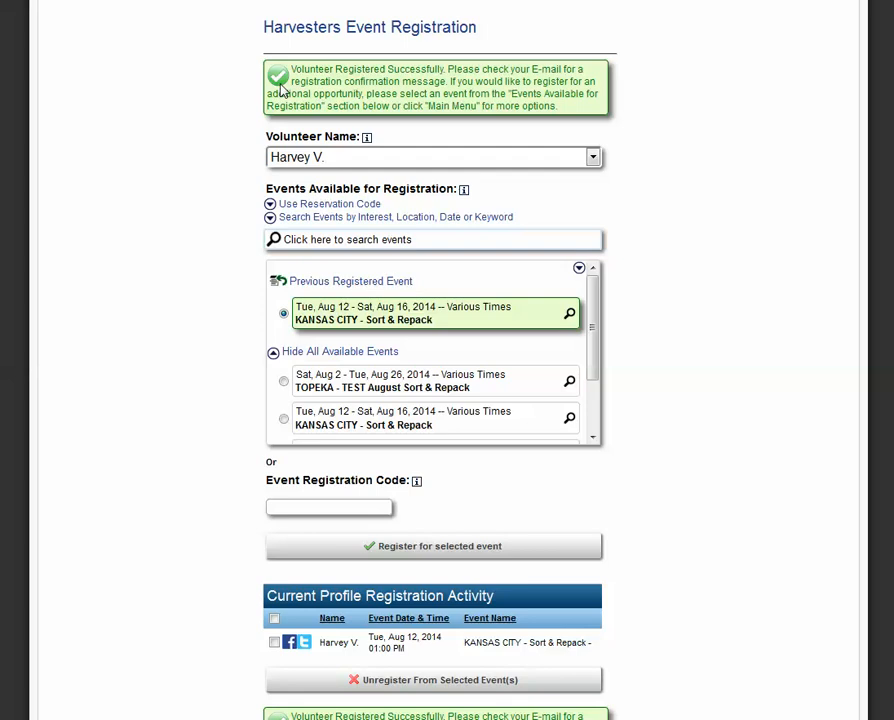
pyautogui.moveTo(198, 274)
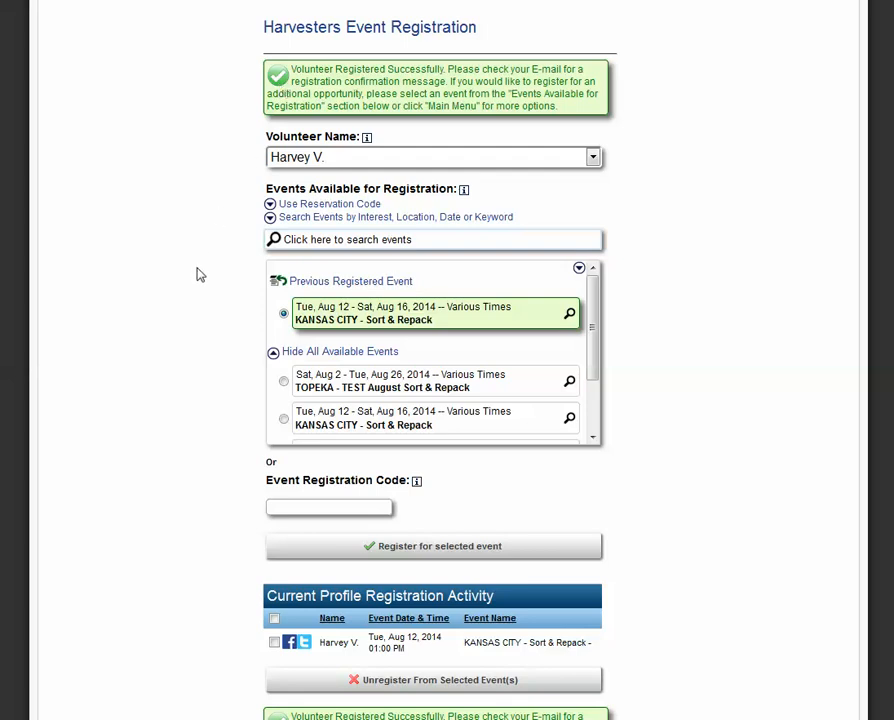
# Mark the Aug 12 registration, unregister from it, and confirm with OK
pyautogui.scroll(-3)
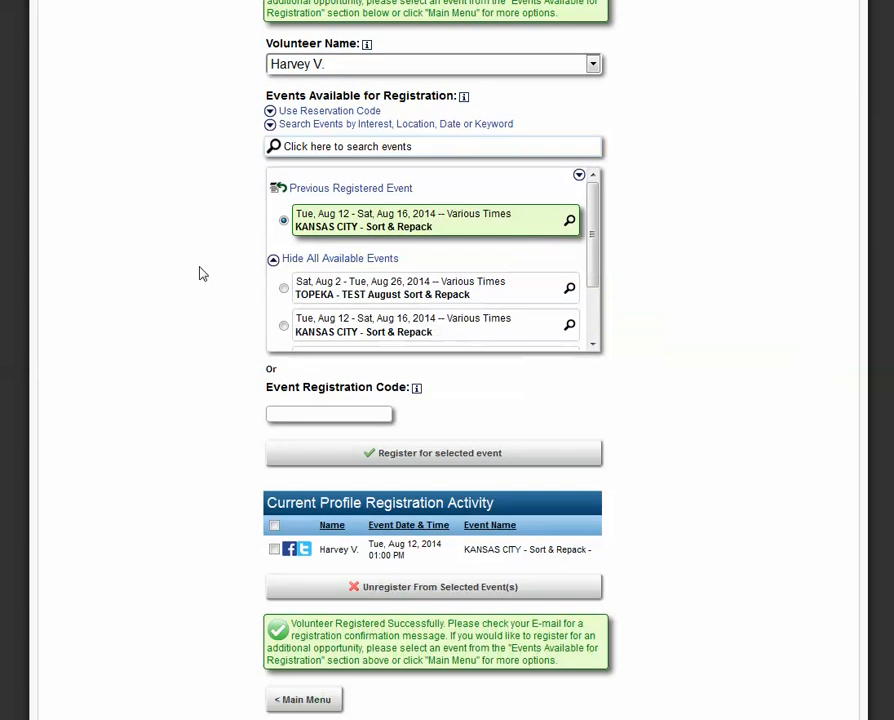
pyautogui.moveTo(191, 585)
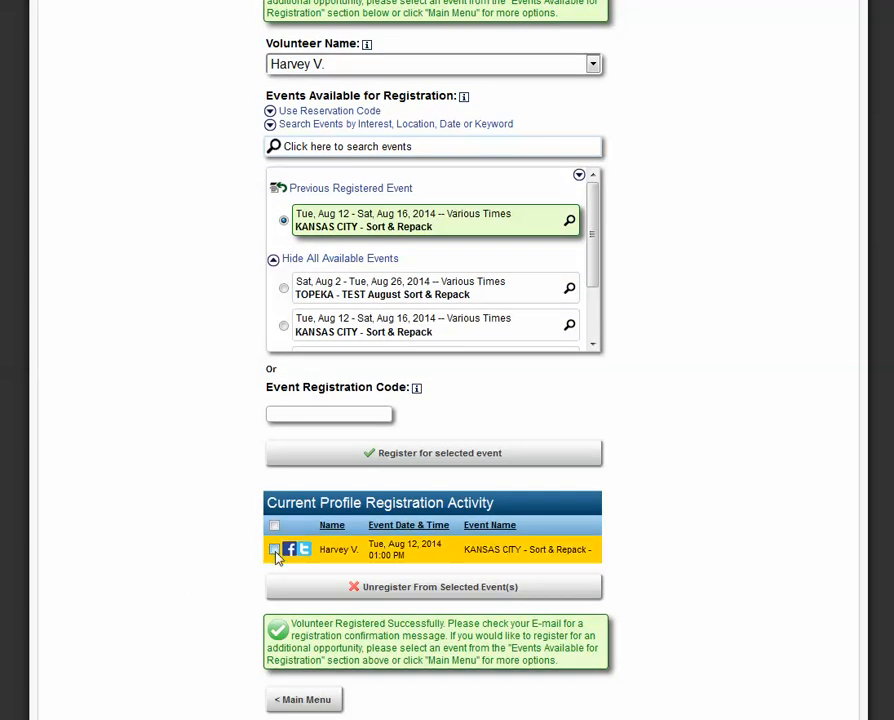
pyautogui.click(275, 549)
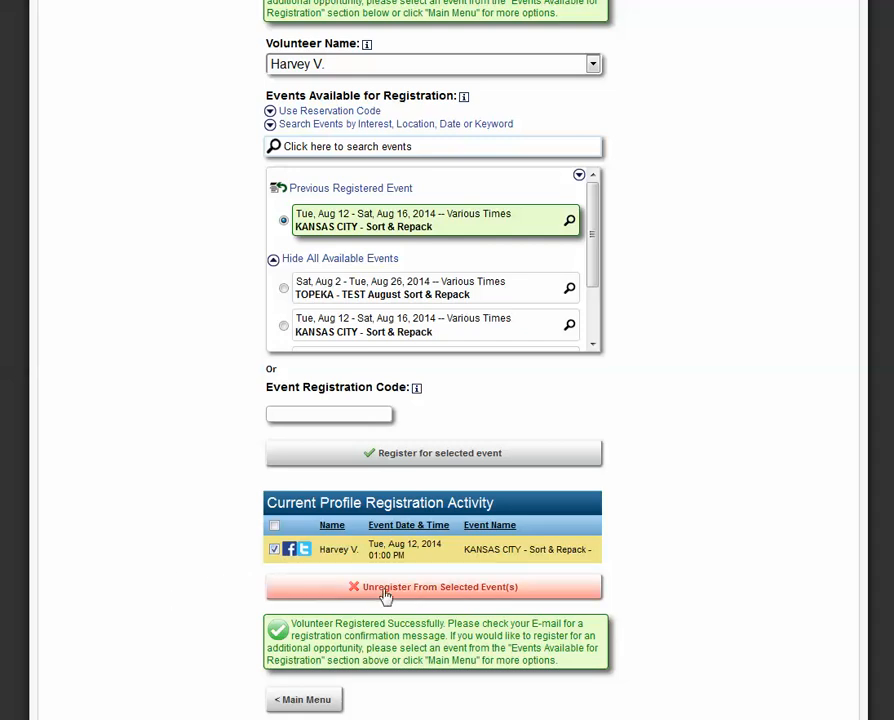
pyautogui.click(434, 586)
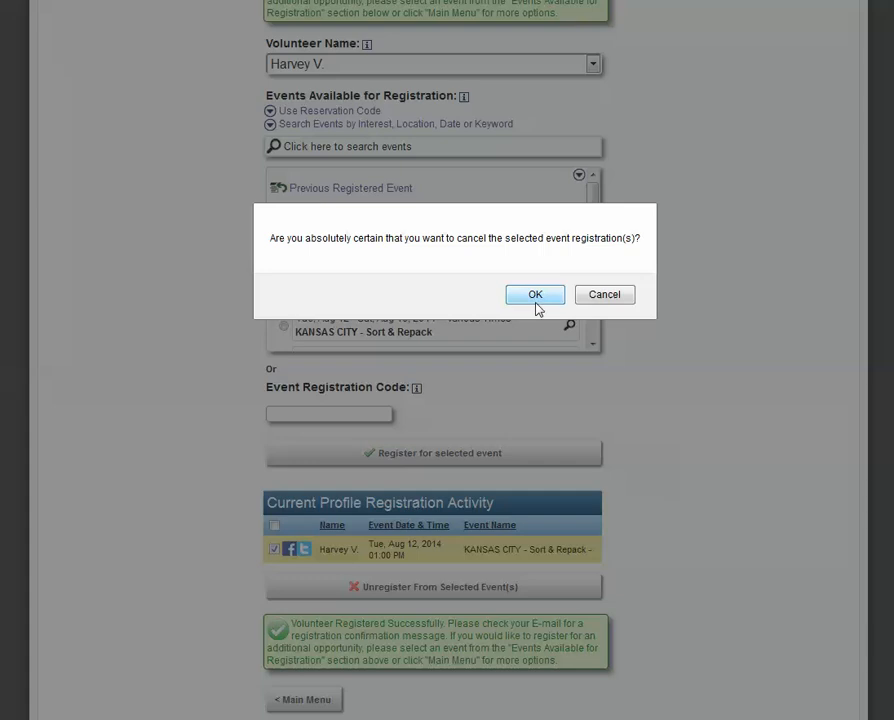
pyautogui.click(535, 294)
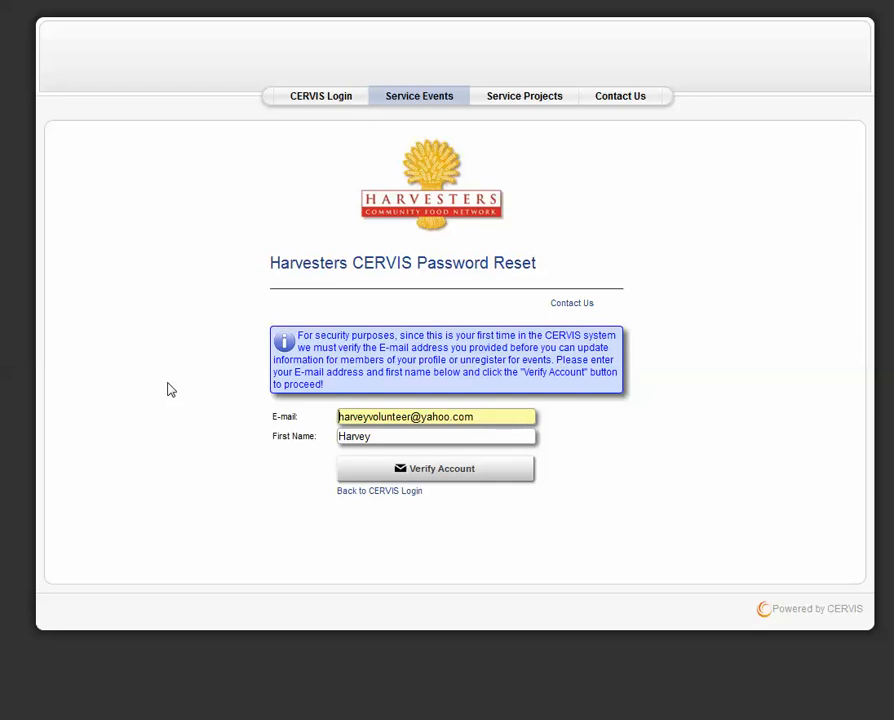
pyautogui.moveTo(192, 405)
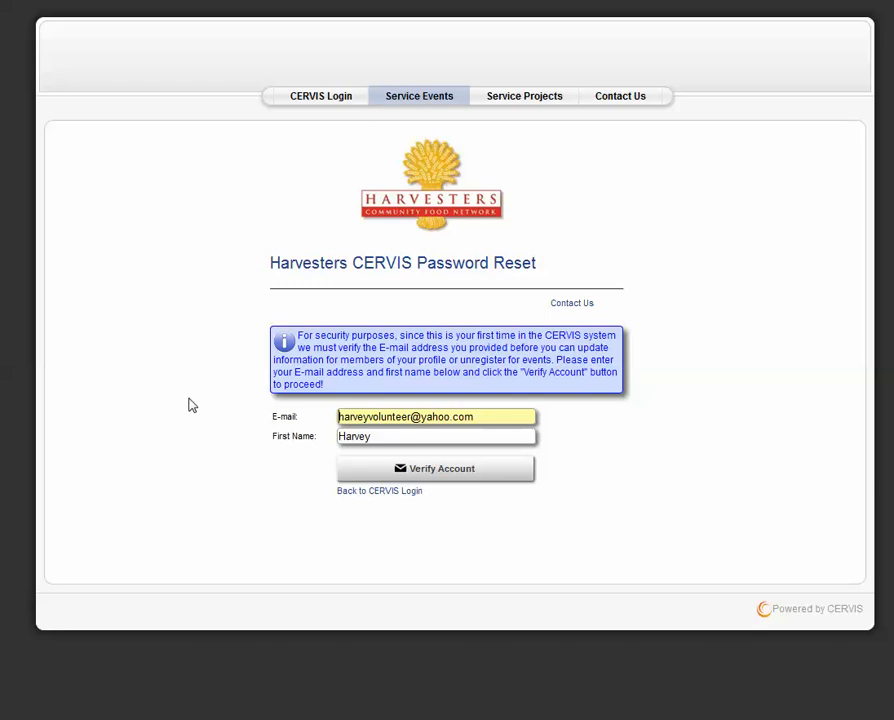